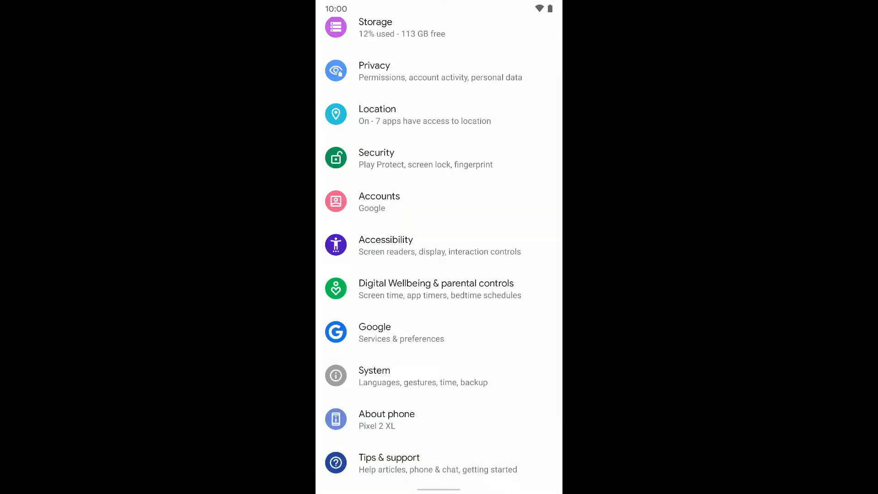
# Reach the Notifications page under Apps & notifications, listing recently sent apps.
pyautogui.scroll(-3)
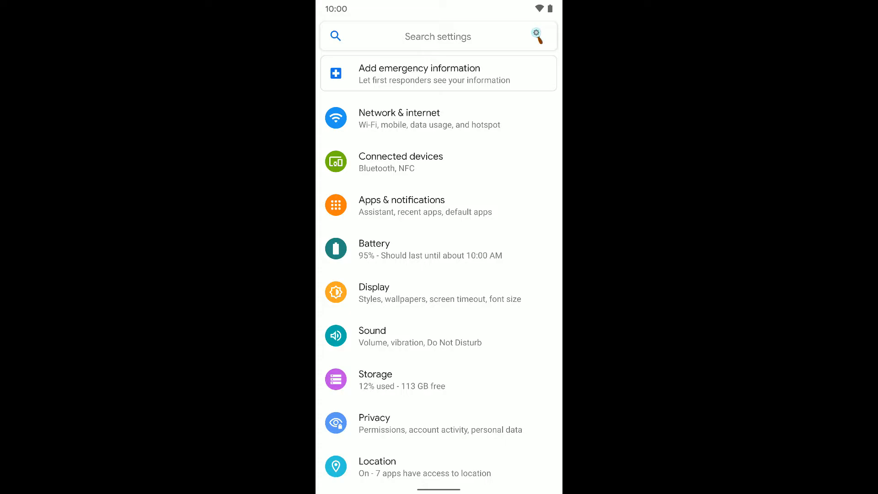
pyautogui.click(411, 205)
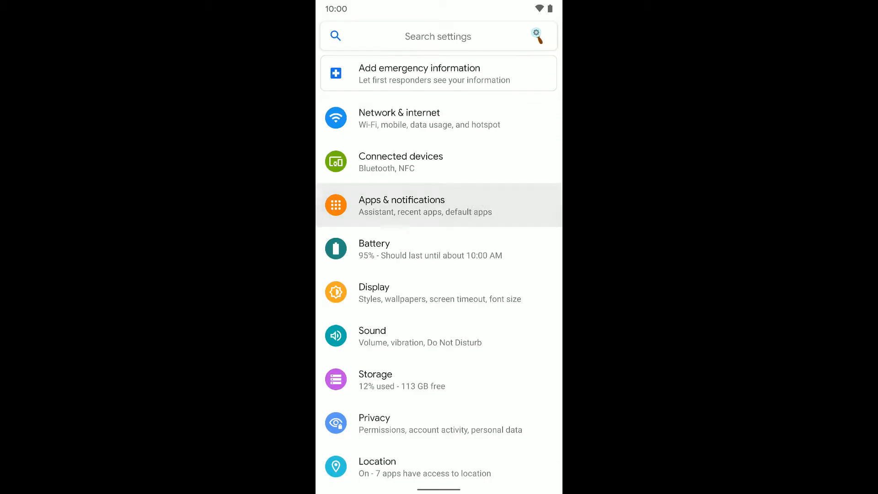
pyautogui.click(401, 205)
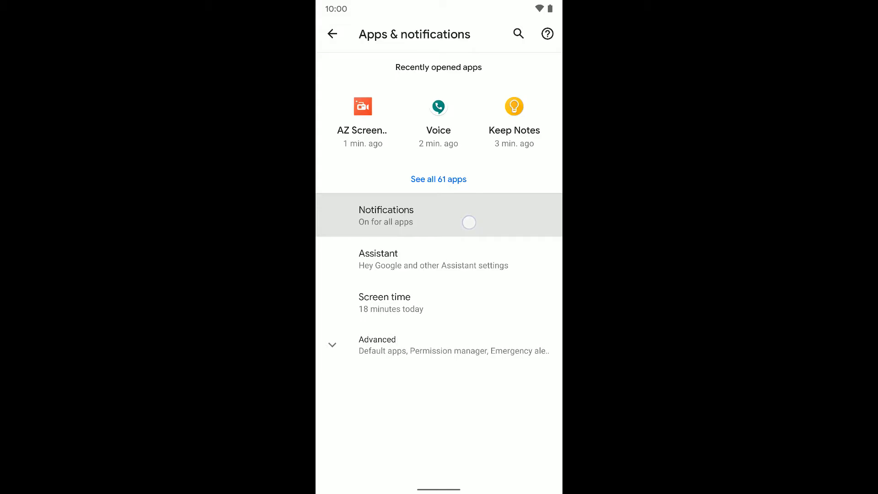
pyautogui.click(386, 215)
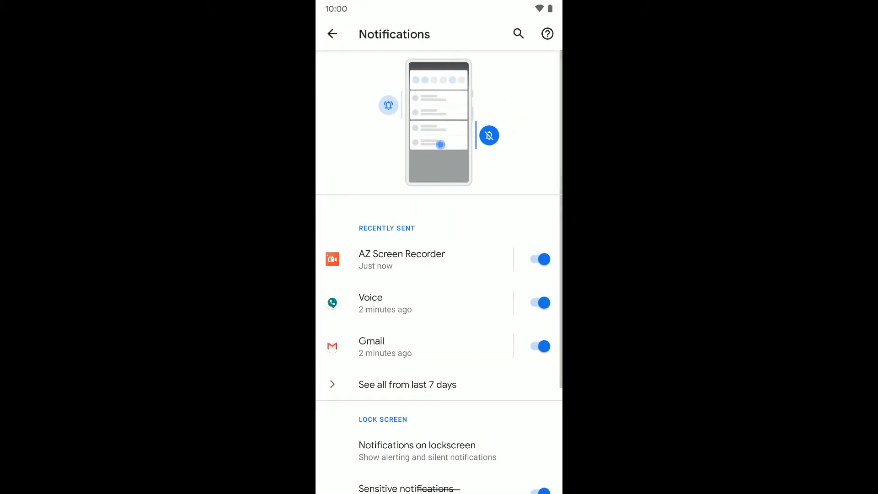
pyautogui.scroll(-3)
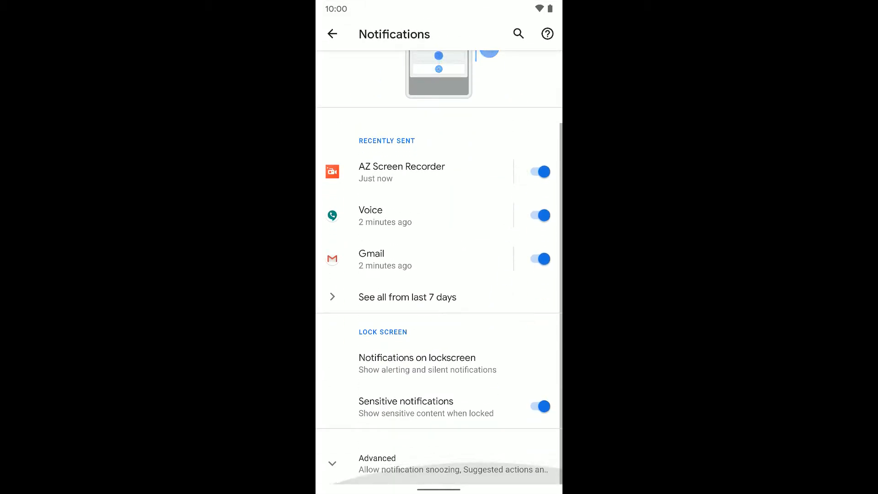
# Switch on Allow notification snoozing in the Advanced notification options.
pyautogui.click(379, 465)
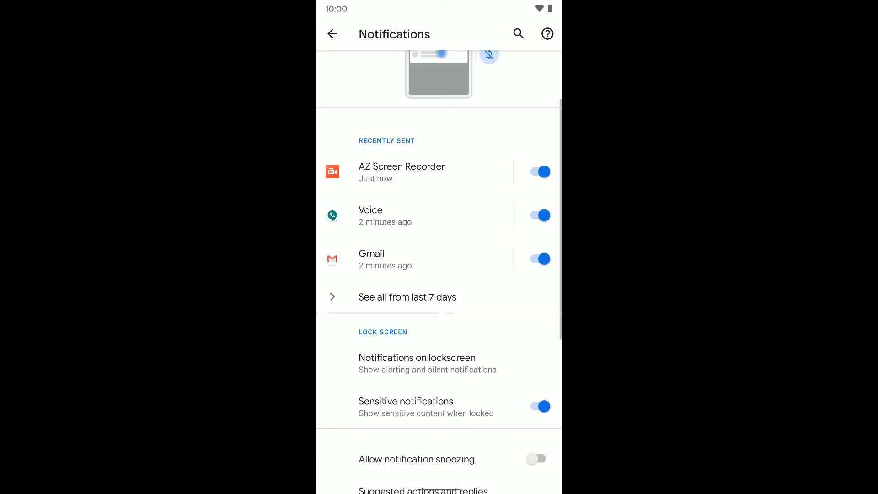
pyautogui.scroll(-3)
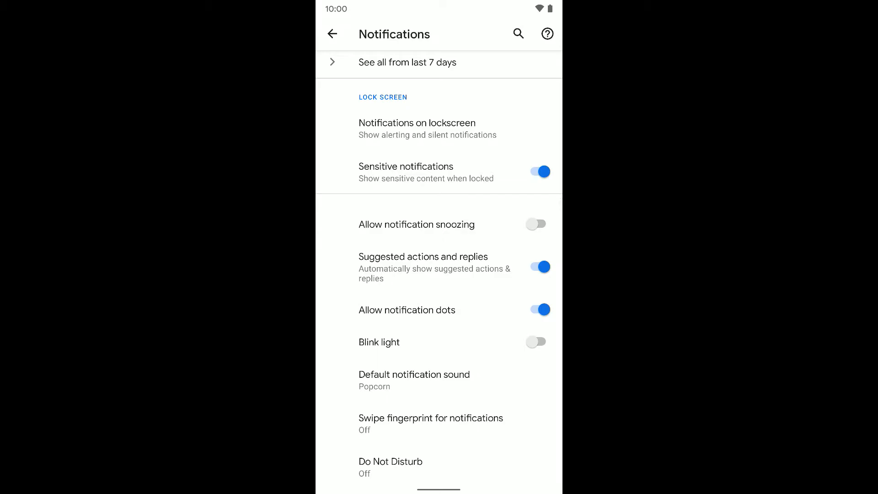
pyautogui.click(536, 224)
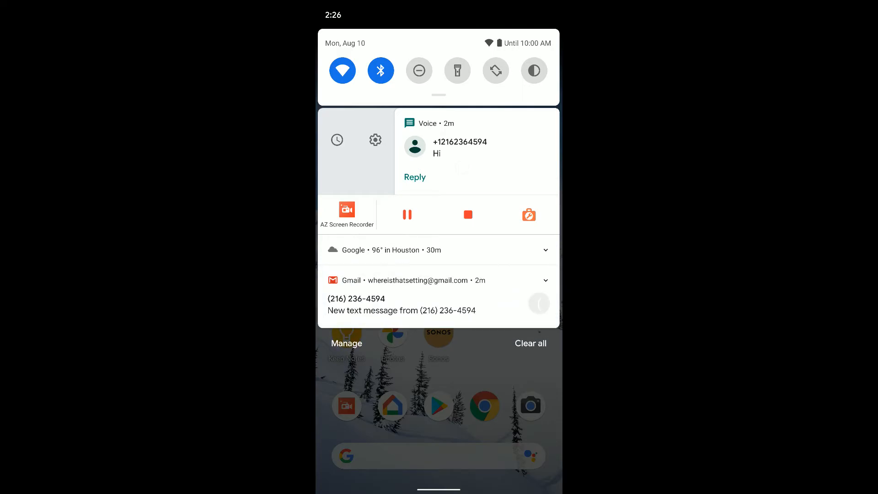
# Snooze the Voice message notification for 1 hour via its clock shortcut.
pyautogui.click(337, 140)
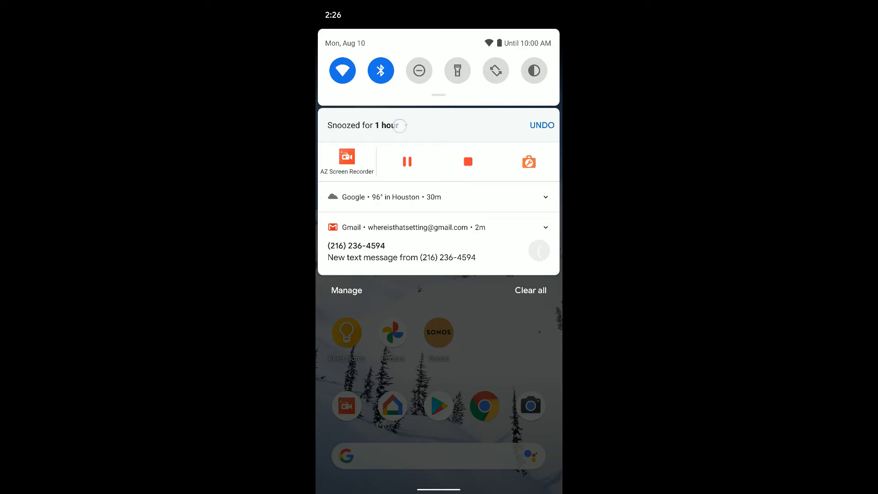
# Change the Voice notification's snooze from 1 hour to 15 minutes.
pyautogui.click(397, 125)
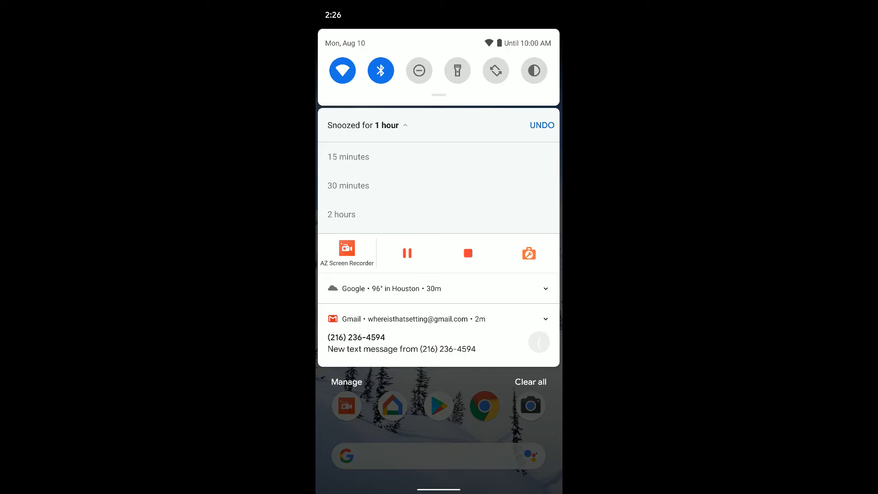
pyautogui.click(348, 157)
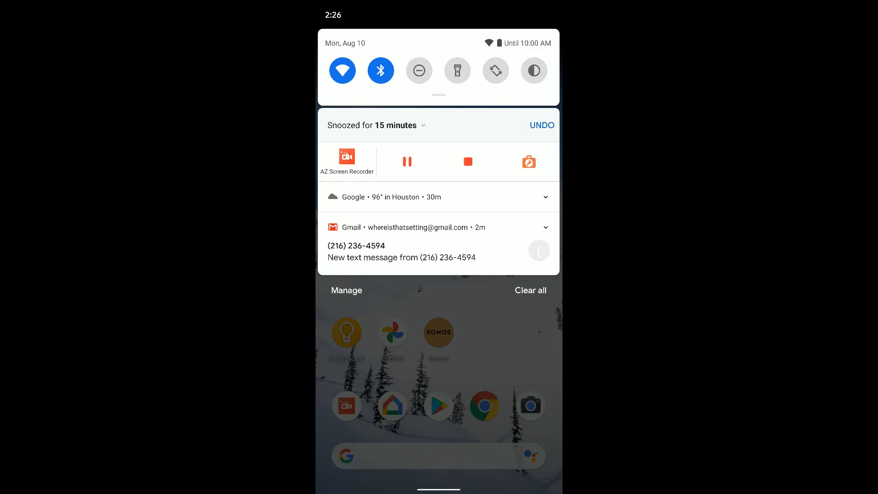